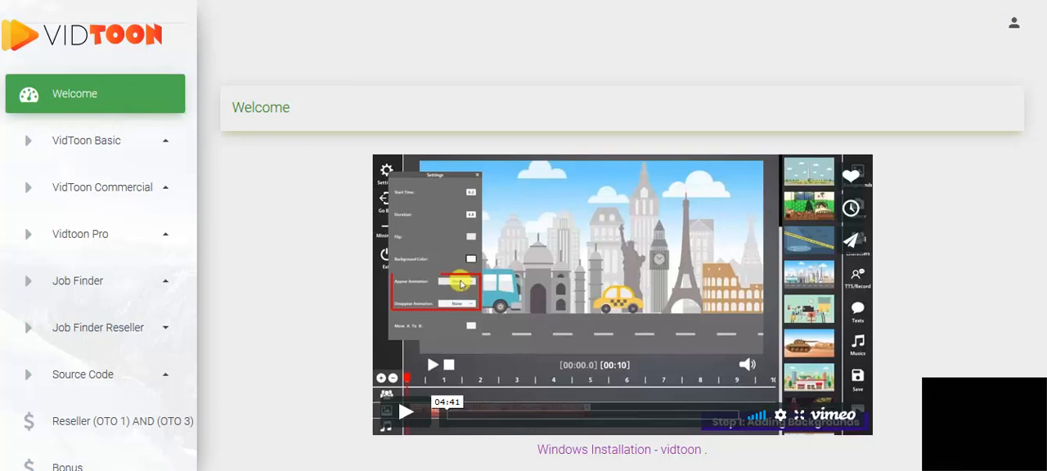
pyautogui.moveTo(800, 314)
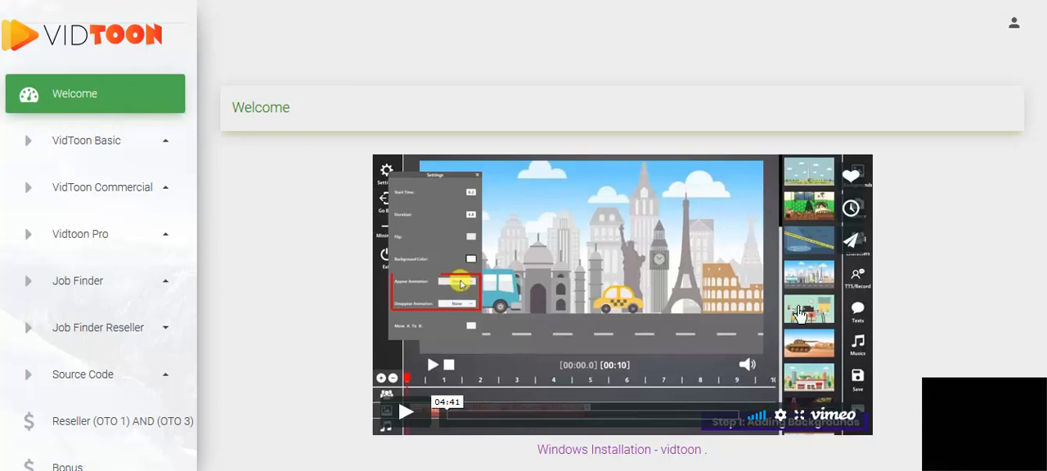
pyautogui.moveTo(517, 269)
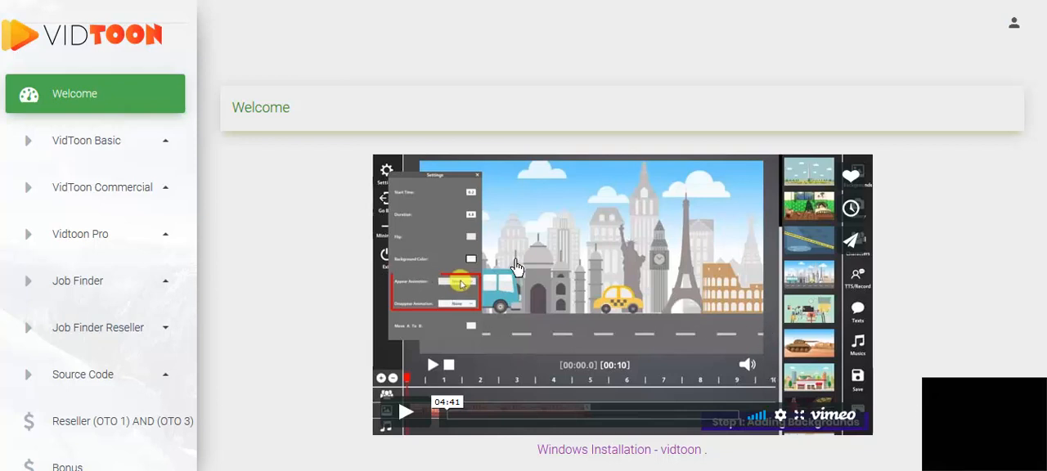
pyautogui.moveTo(488, 424)
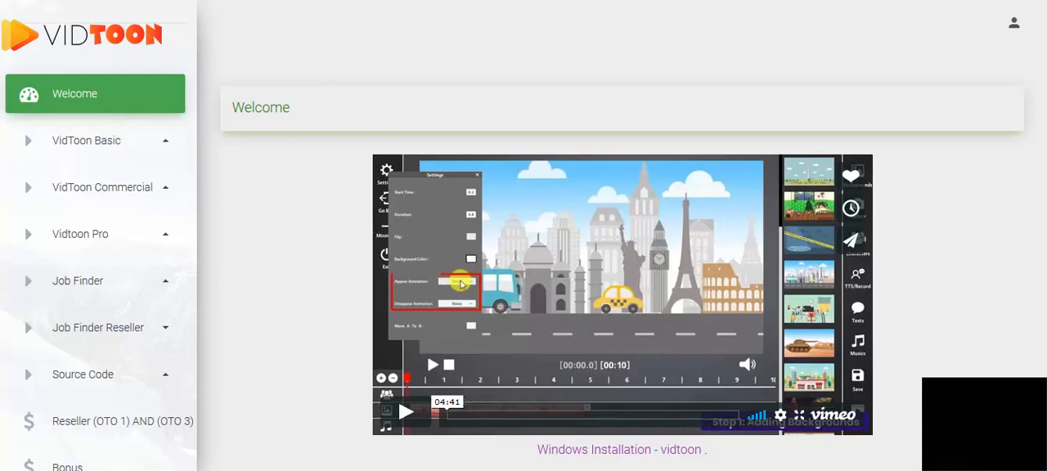
# Expand VidToon Basic in the sidebar and open its Windows download page
pyautogui.scroll(-3)
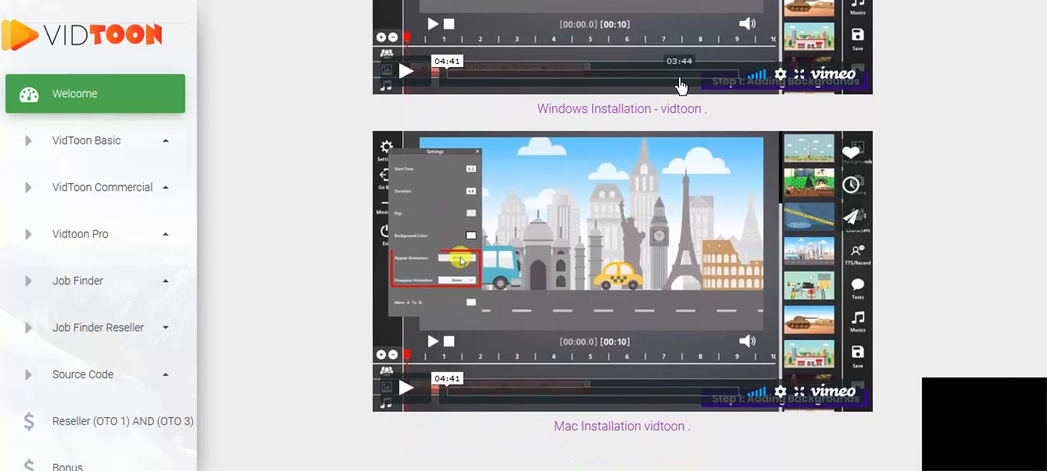
pyautogui.moveTo(661, 441)
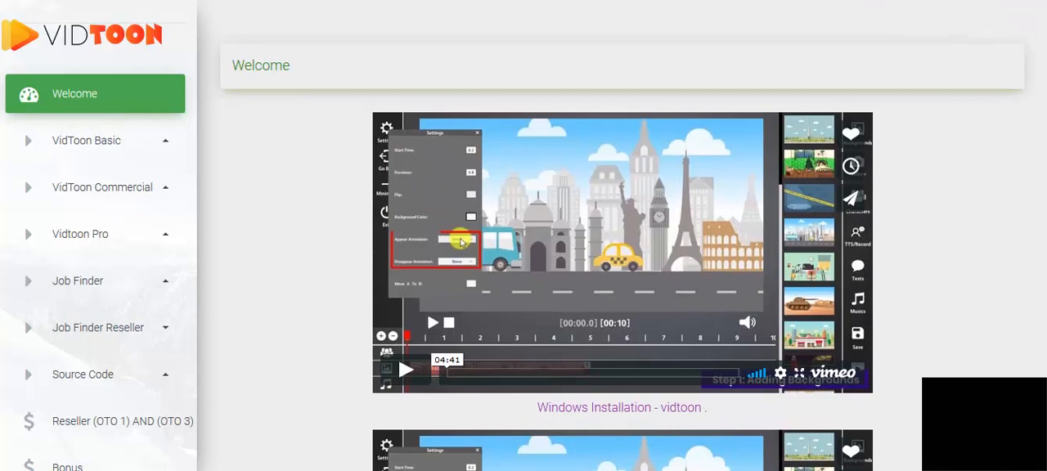
pyautogui.click(1013, 23)
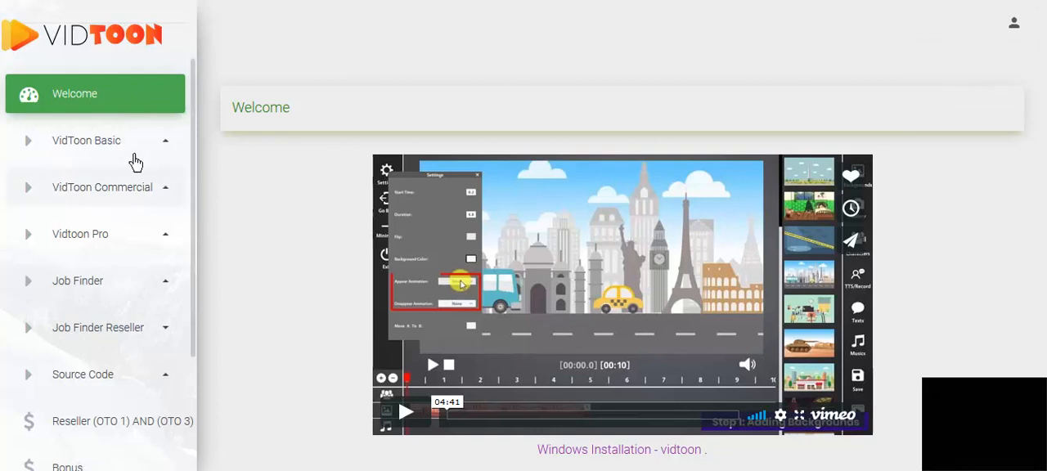
pyautogui.click(86, 140)
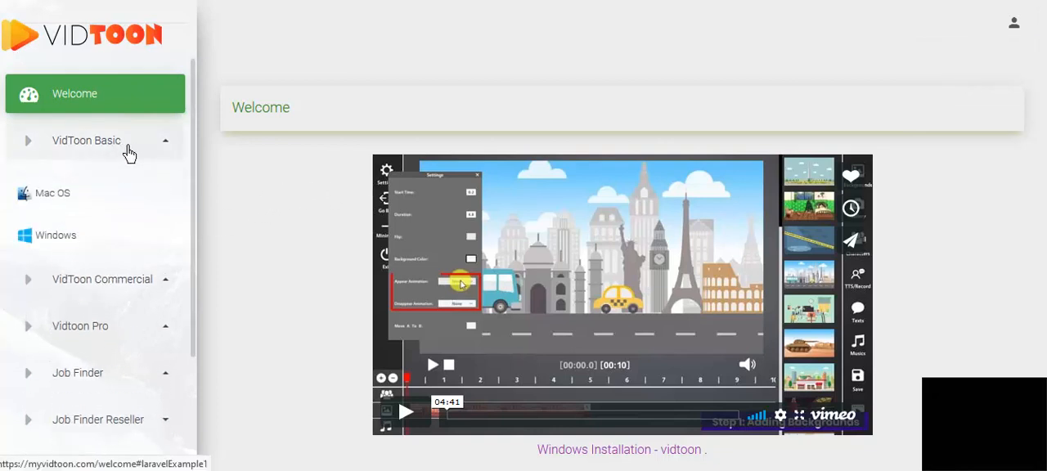
pyautogui.click(56, 235)
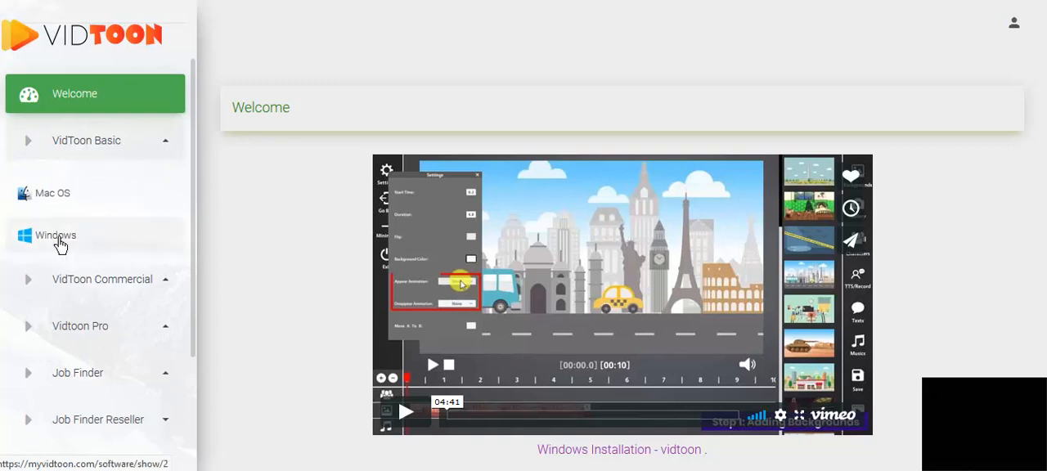
pyautogui.click(55, 235)
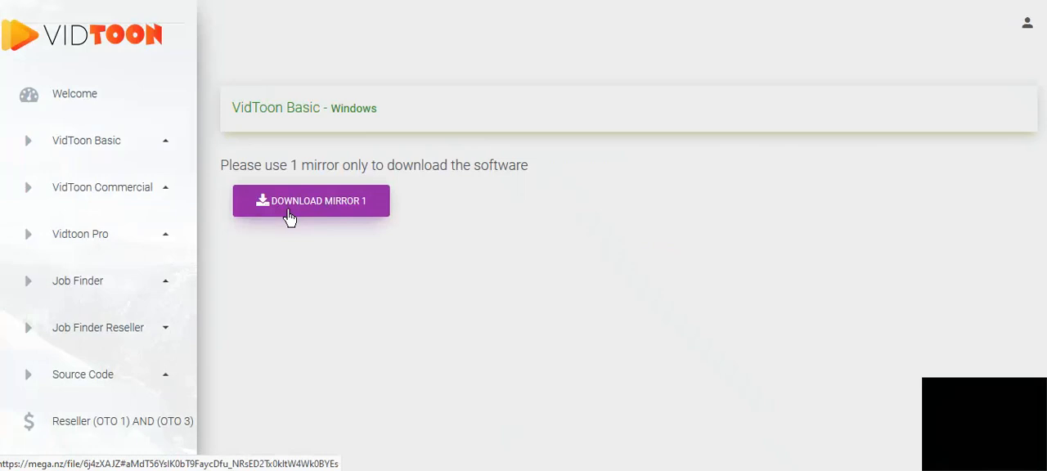
pyautogui.moveTo(374, 213)
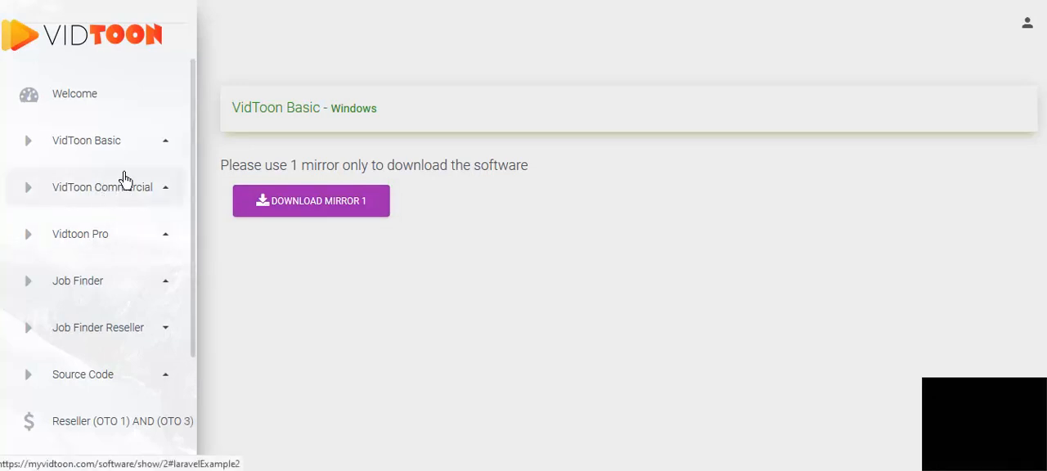
# Show the Mac OS and Windows entries under VidToon Basic in the sidebar
pyautogui.click(86, 140)
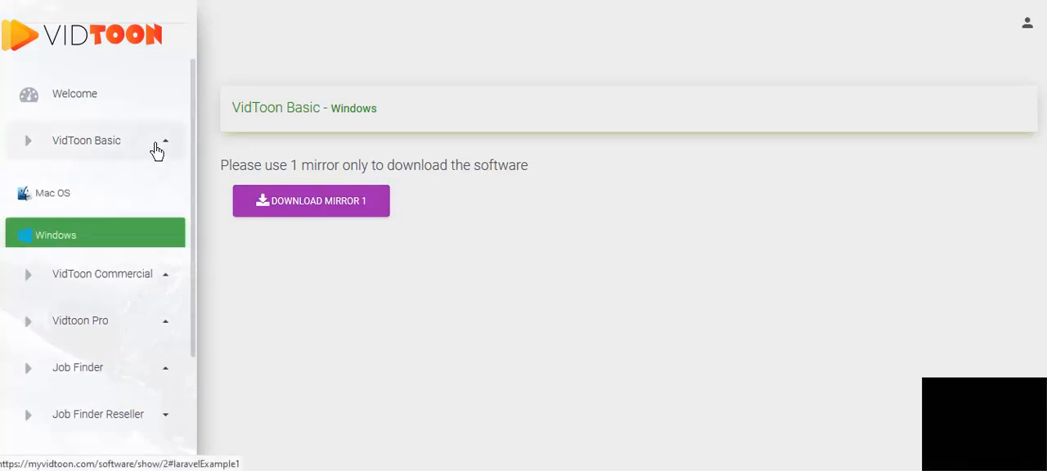
pyautogui.click(86, 140)
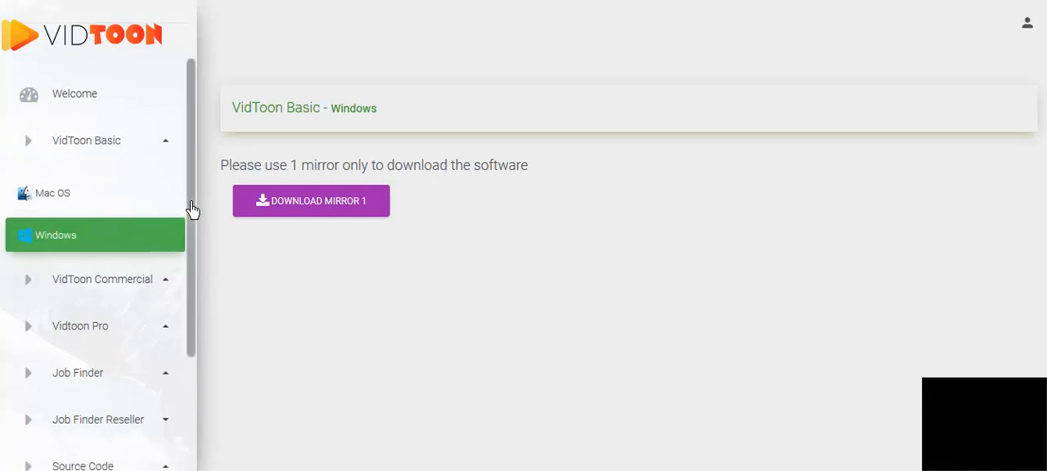
pyautogui.scroll(-3)
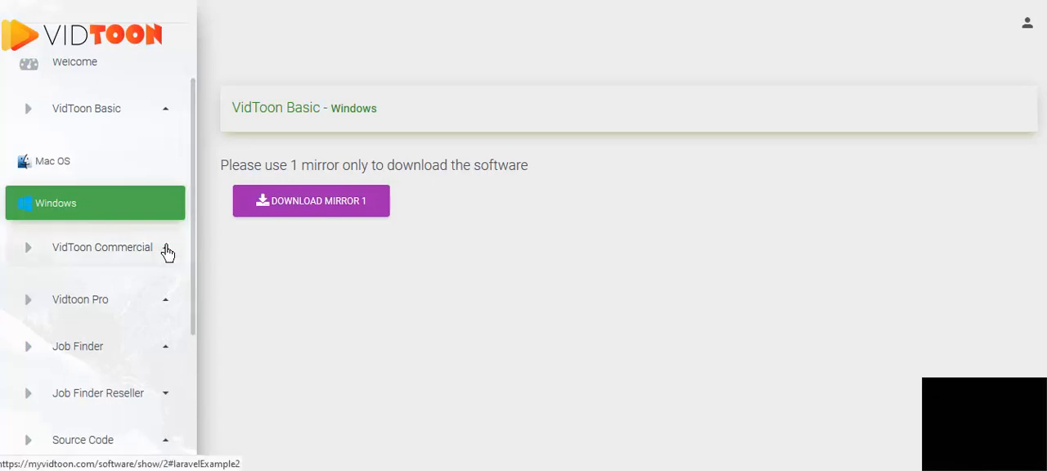
# Expand VidToon Commercial to reach its Windows page with mirror and resources pack
pyautogui.click(102, 247)
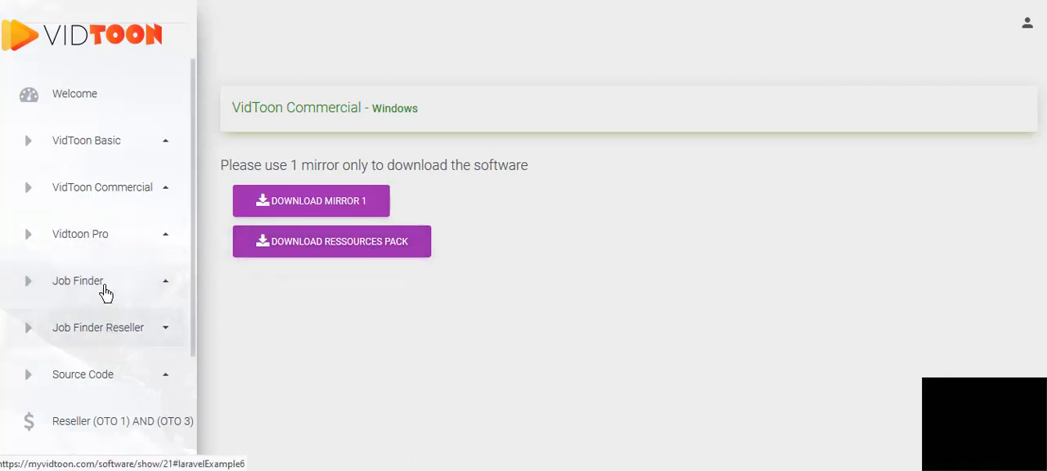
pyautogui.moveTo(94, 252)
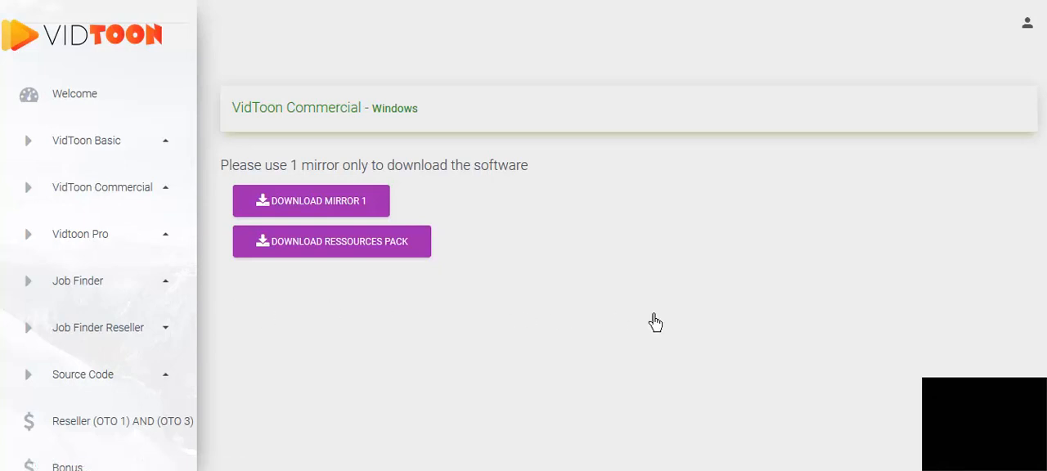
pyautogui.moveTo(723, 289)
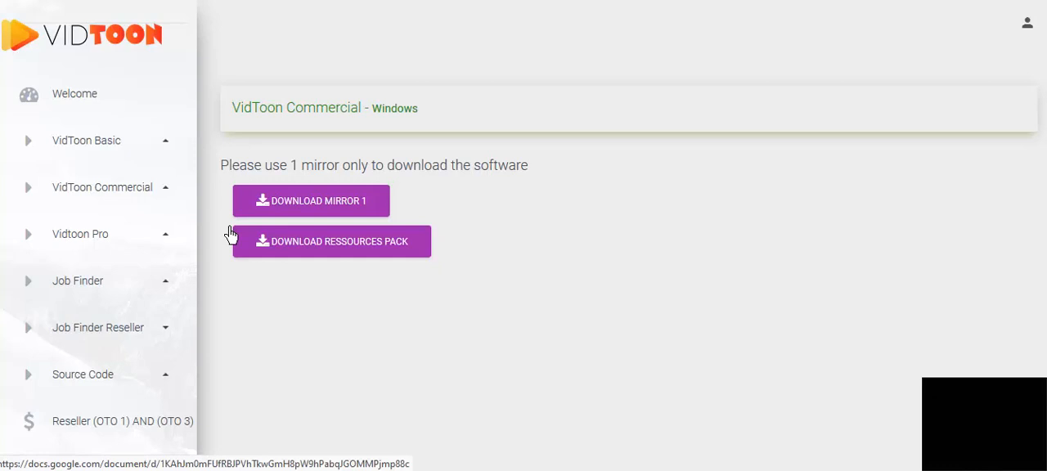
# Expand both VidToon Basic and VidToon Commercial submenus to show Mac OS and Windows
pyautogui.click(86, 140)
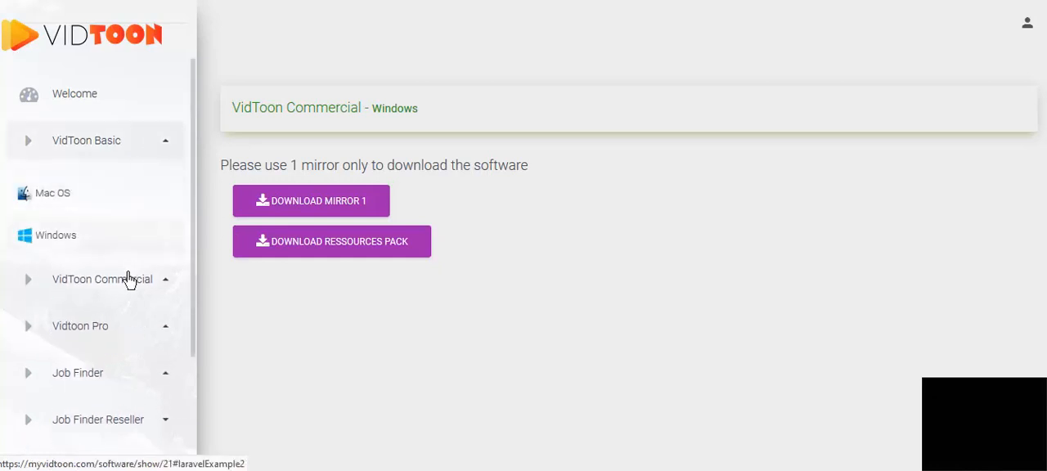
pyautogui.click(102, 279)
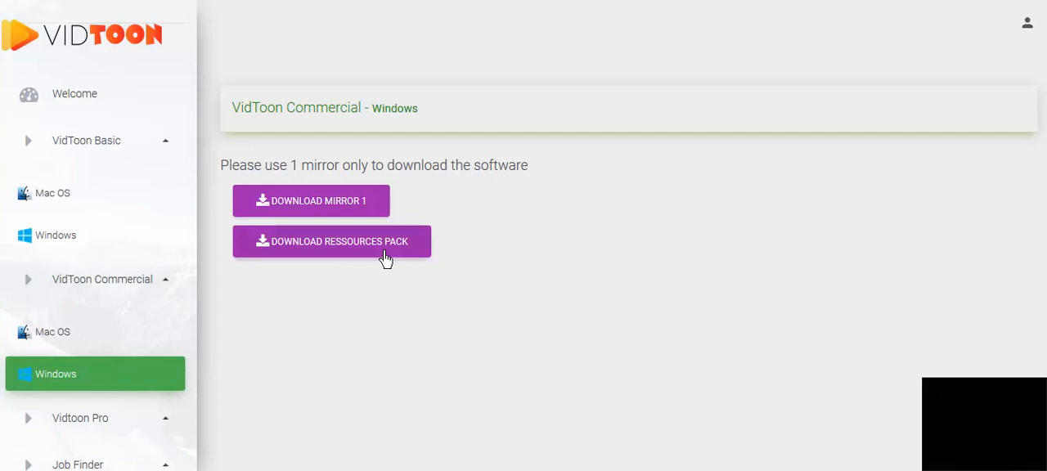
pyautogui.moveTo(395, 368)
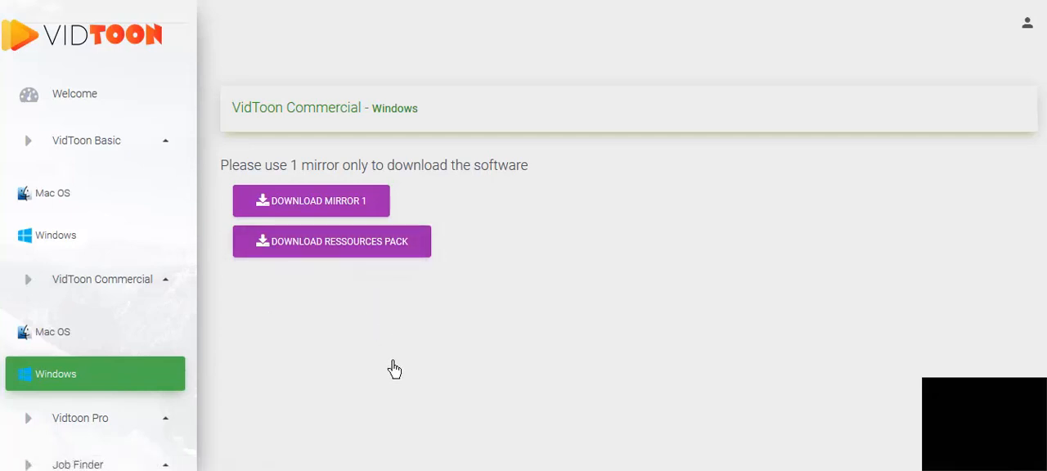
pyautogui.moveTo(580, 251)
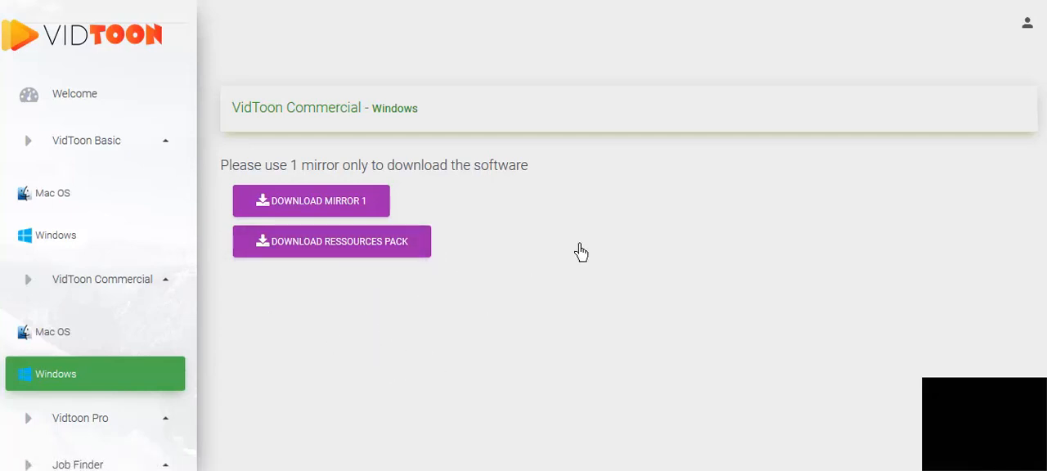
pyautogui.moveTo(612, 238)
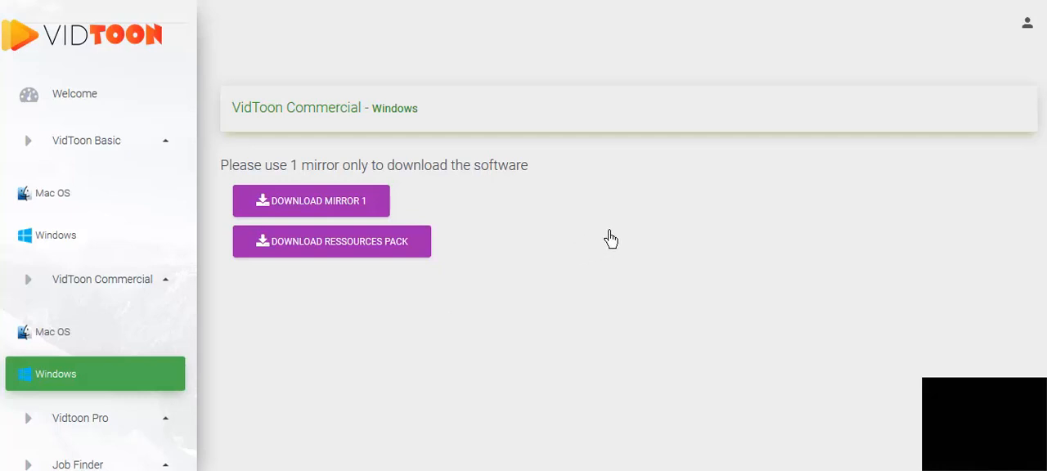